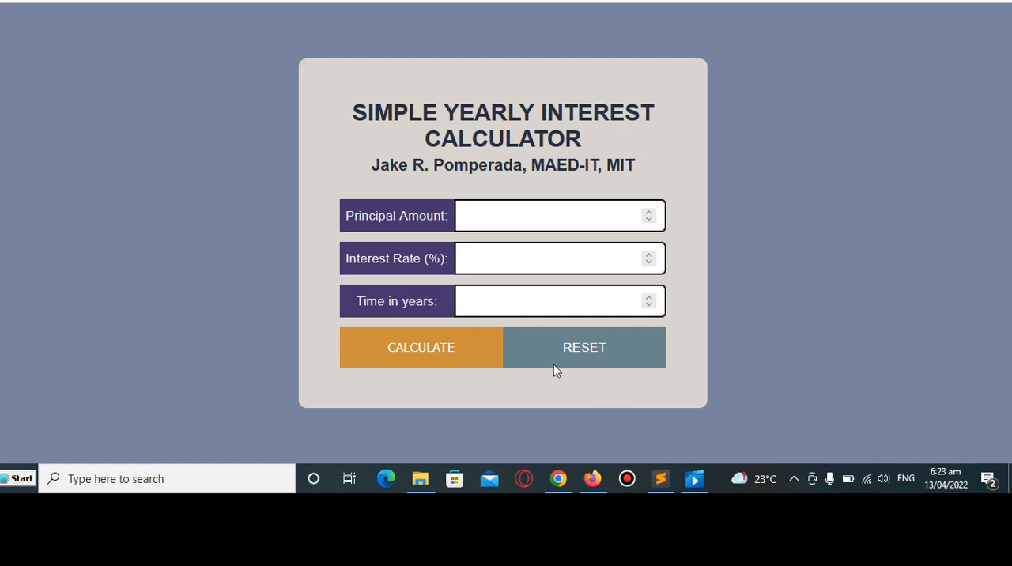
mouse_move(330, 364)
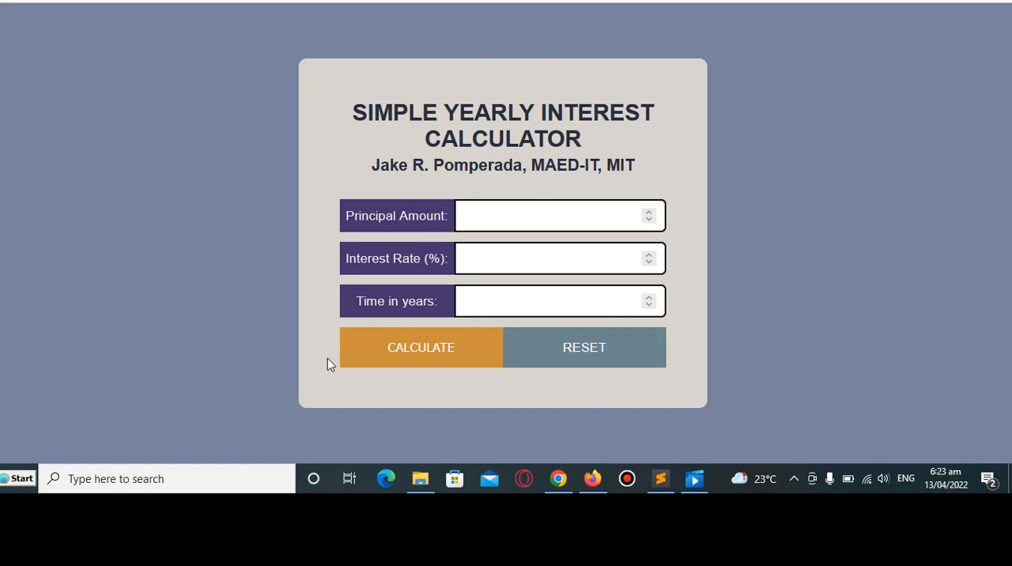
mouse_move(720, 225)
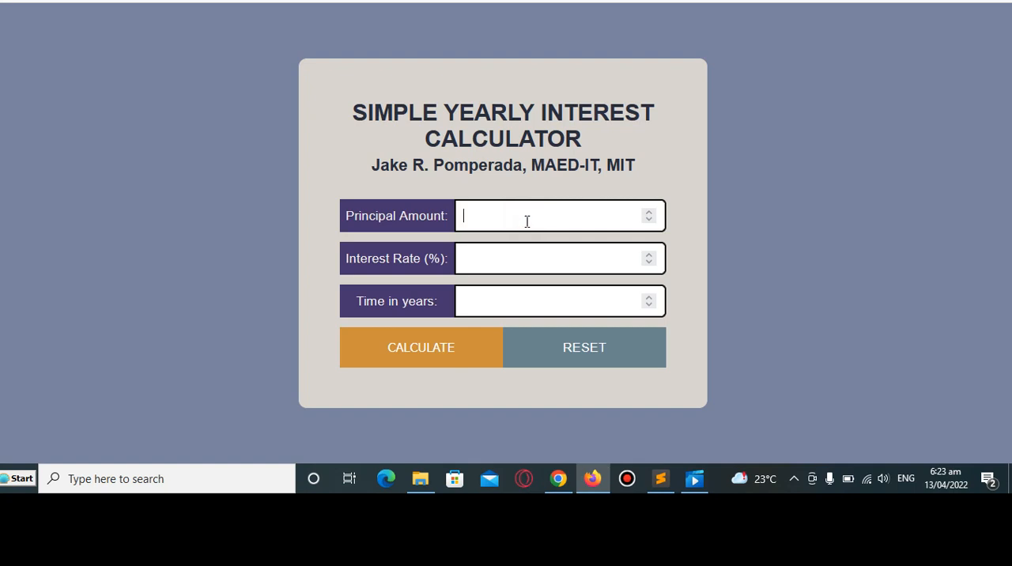
Enter principal 5000, rate 5, time 1 and calculate to get a 5250.00 total with 250.00 interest
left_click(420, 348)
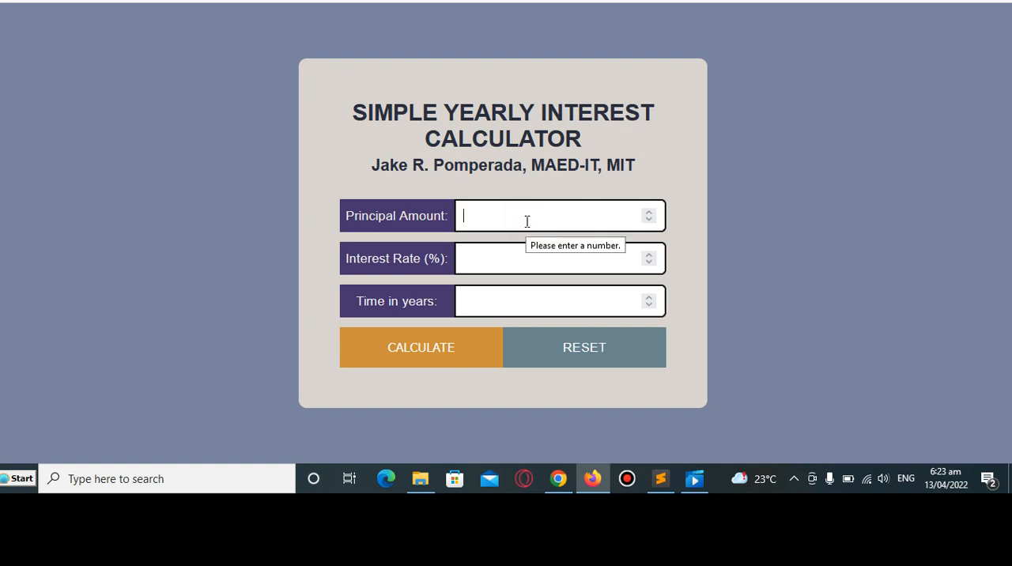
type("5000")
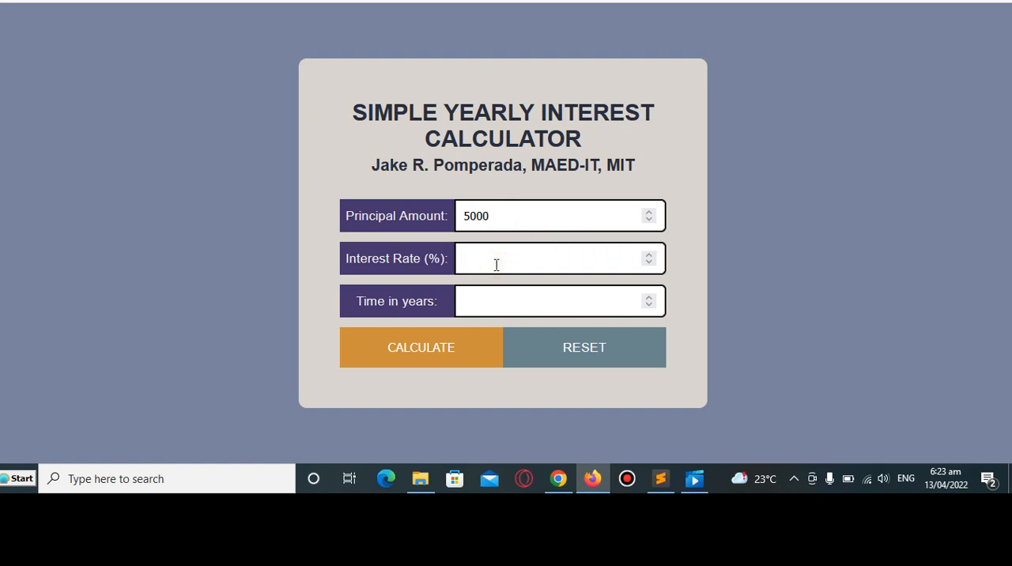
type("5")
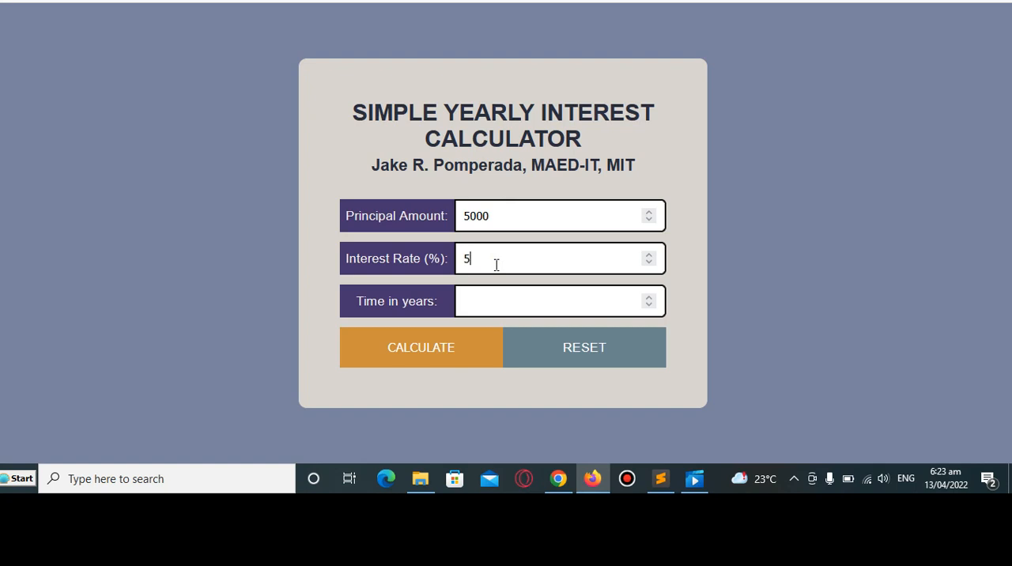
type("1")
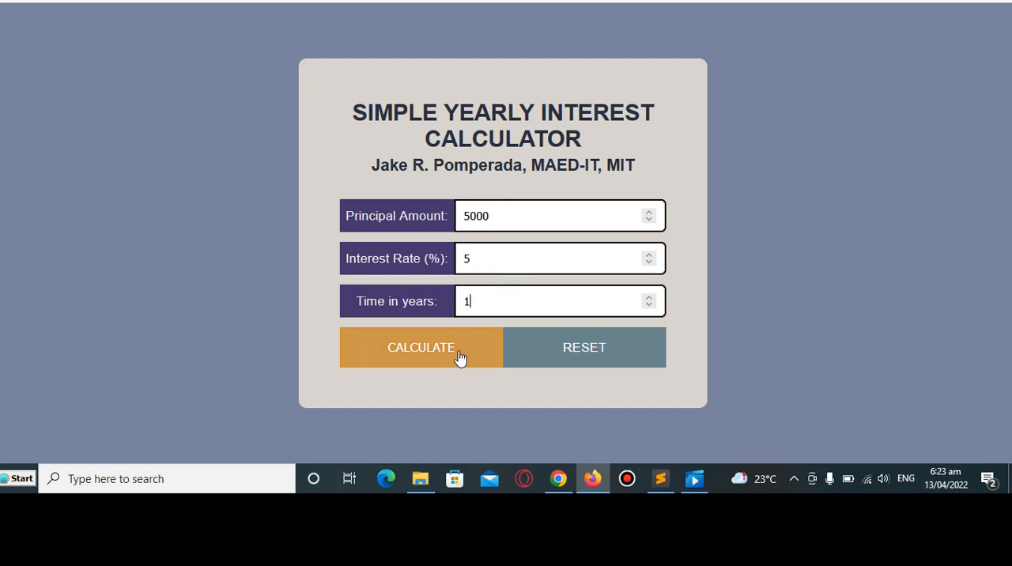
left_click(420, 348)
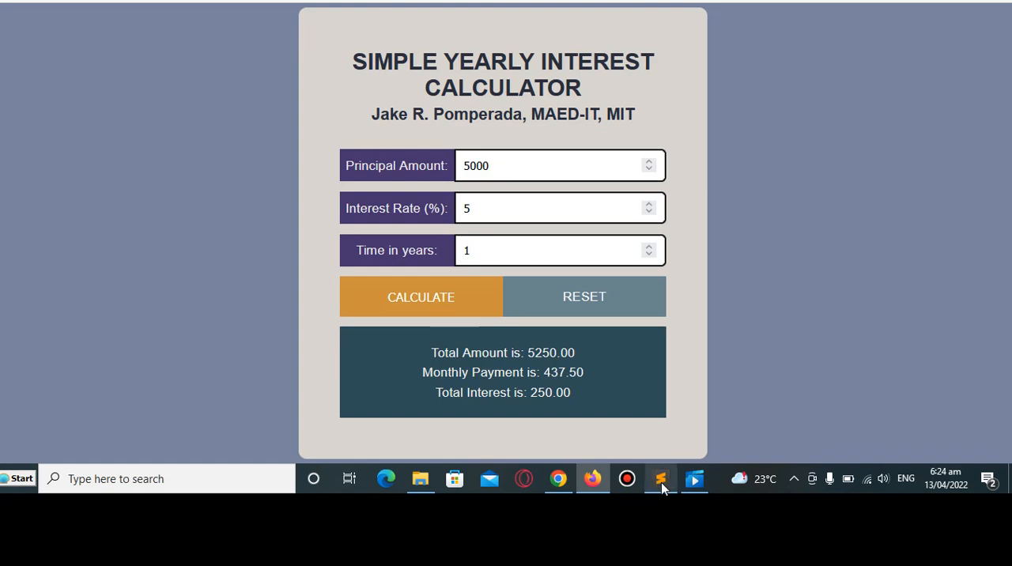
Return to the HTML source and scroll through the body, h2, label and .btnBlock style rules
left_click(659, 478)
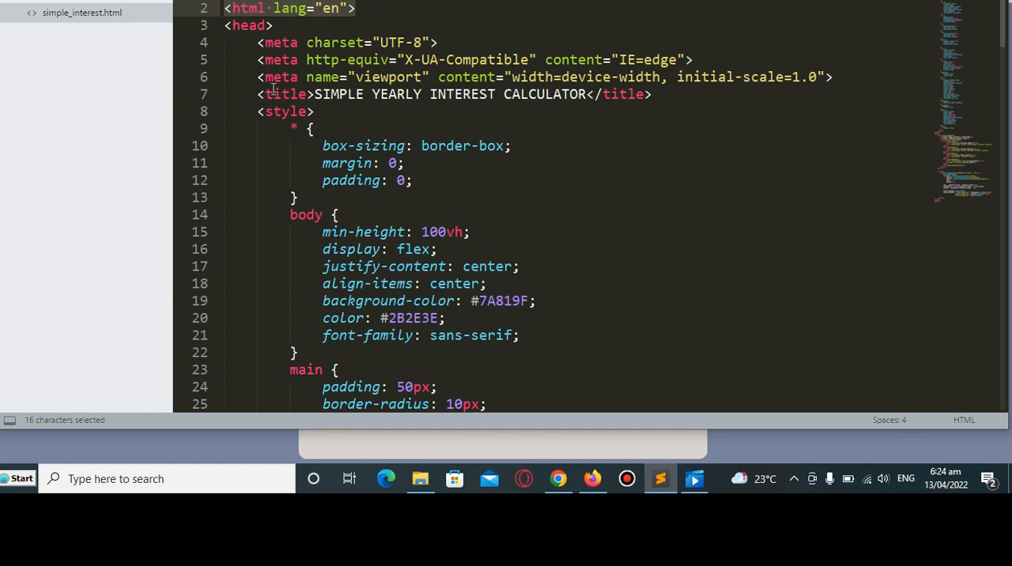
scroll("down", 3)
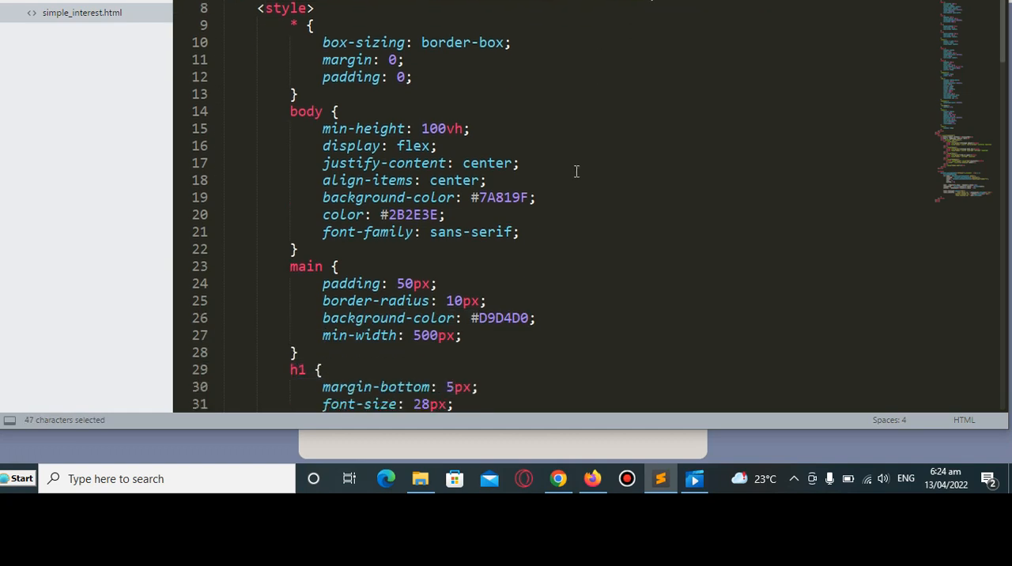
scroll("up", 3)
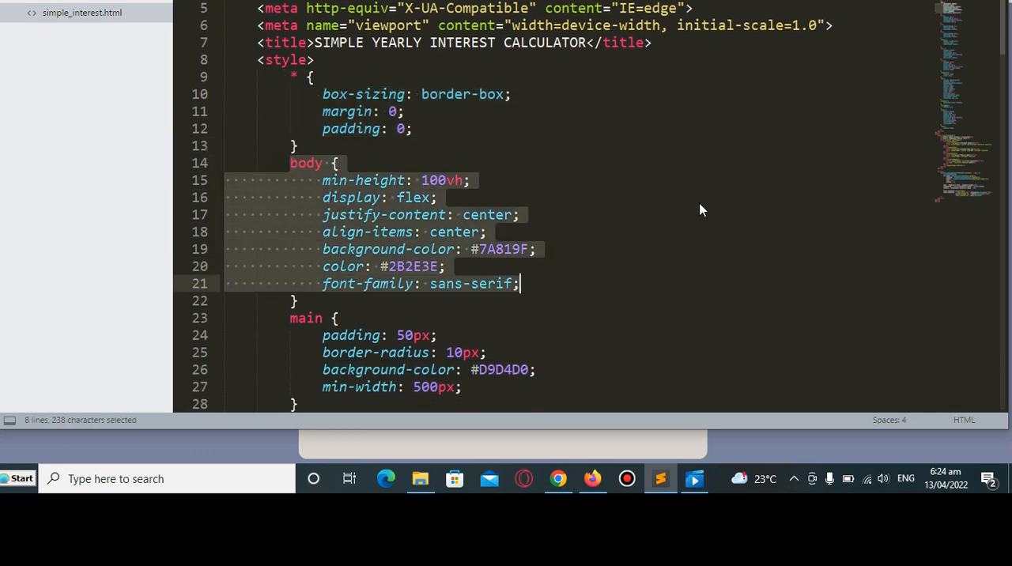
scroll("down", 3)
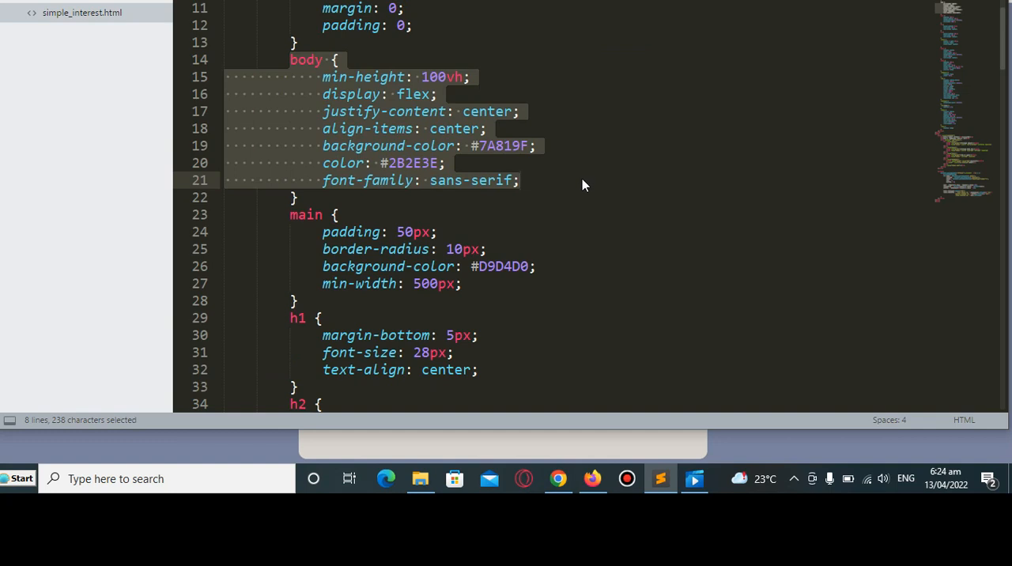
mouse_move(282, 270)
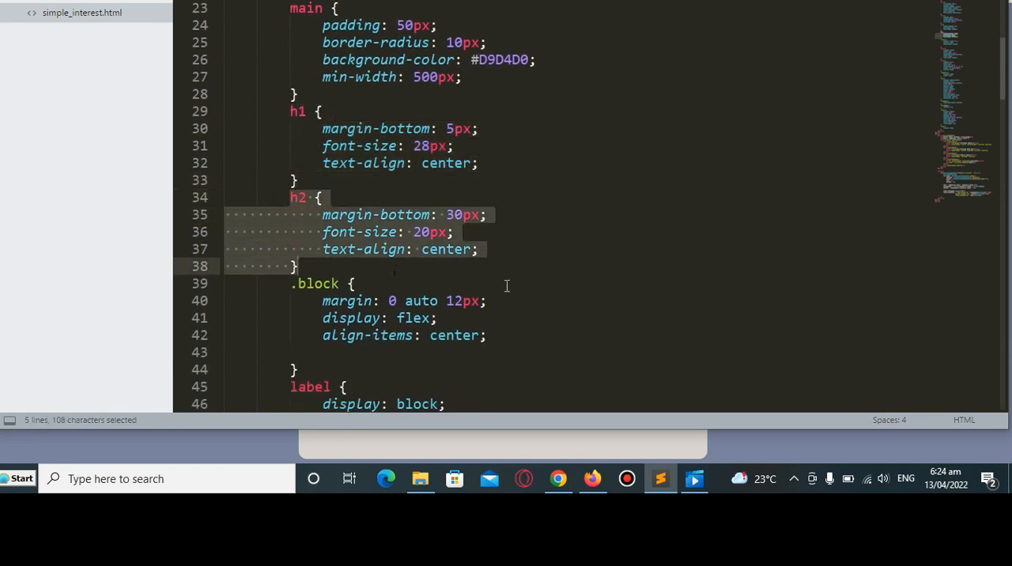
scroll("down", 3)
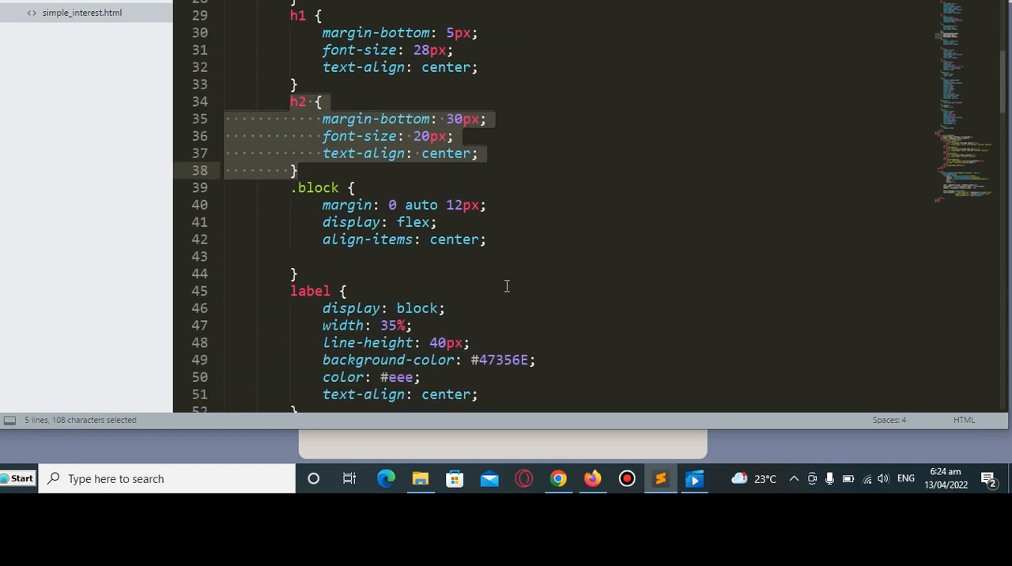
scroll("down", 3)
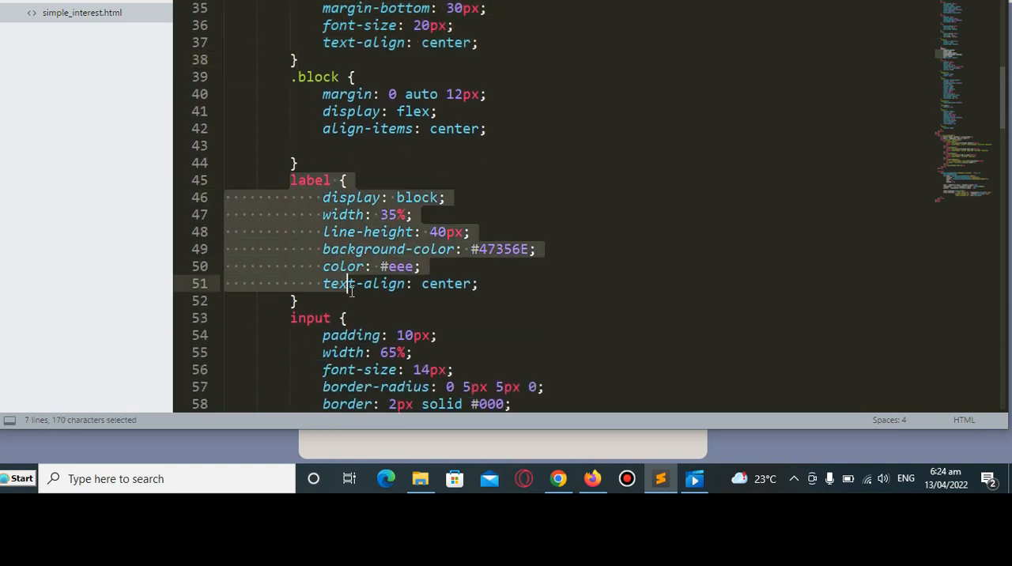
scroll("down", 3)
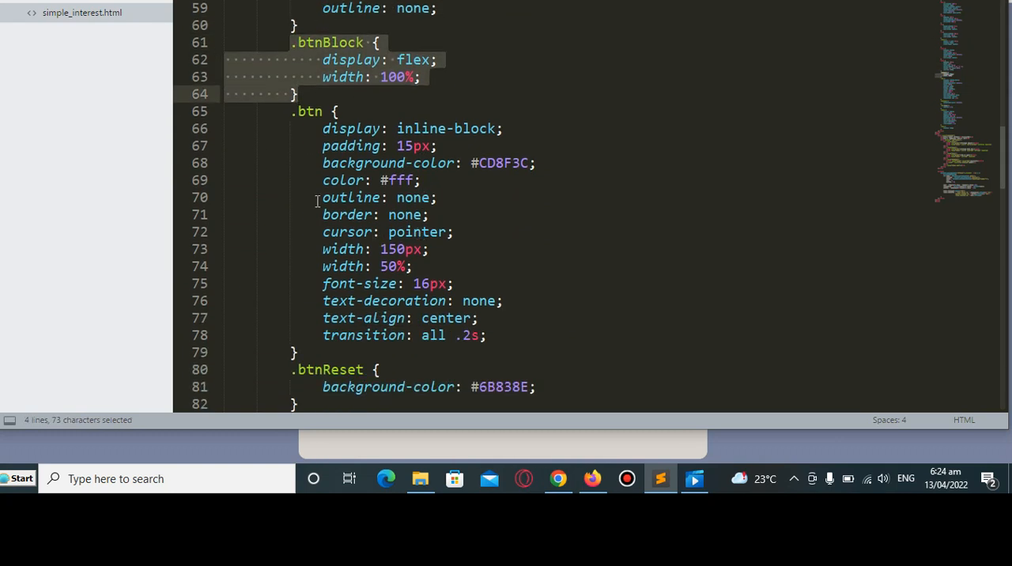
mouse_move(307, 128)
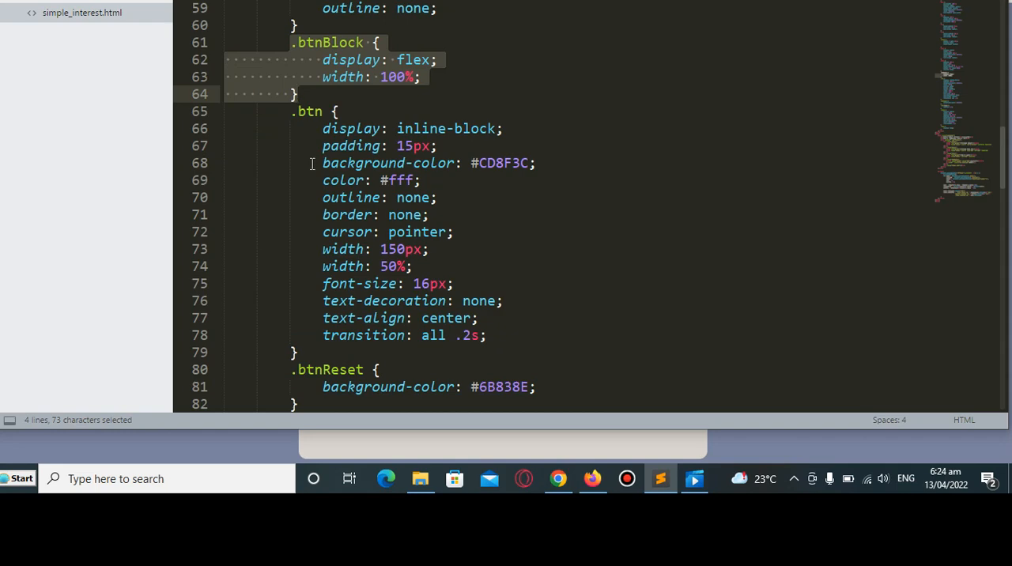
scroll("down", 3)
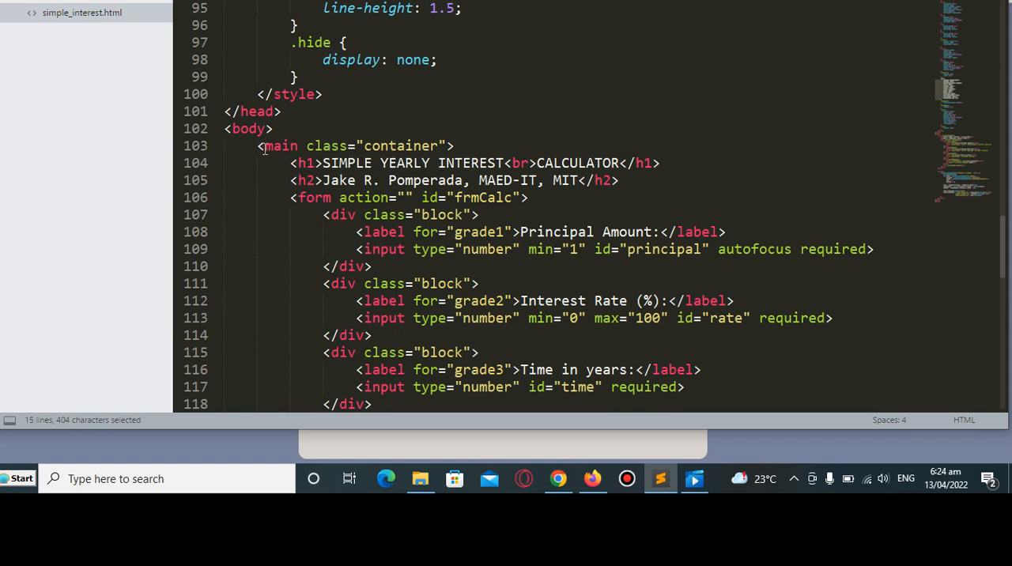
mouse_move(270, 161)
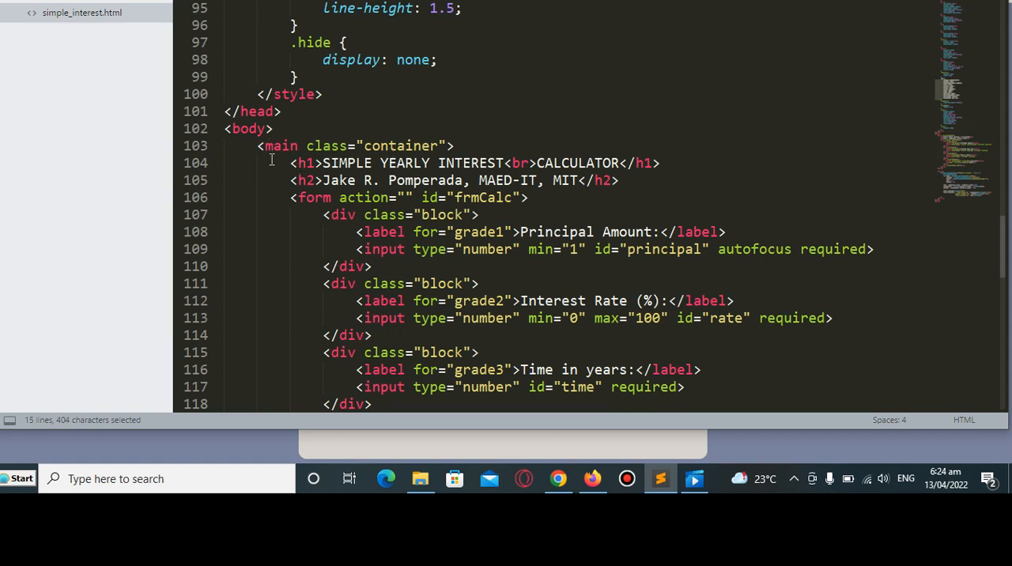
left_click(661, 163)
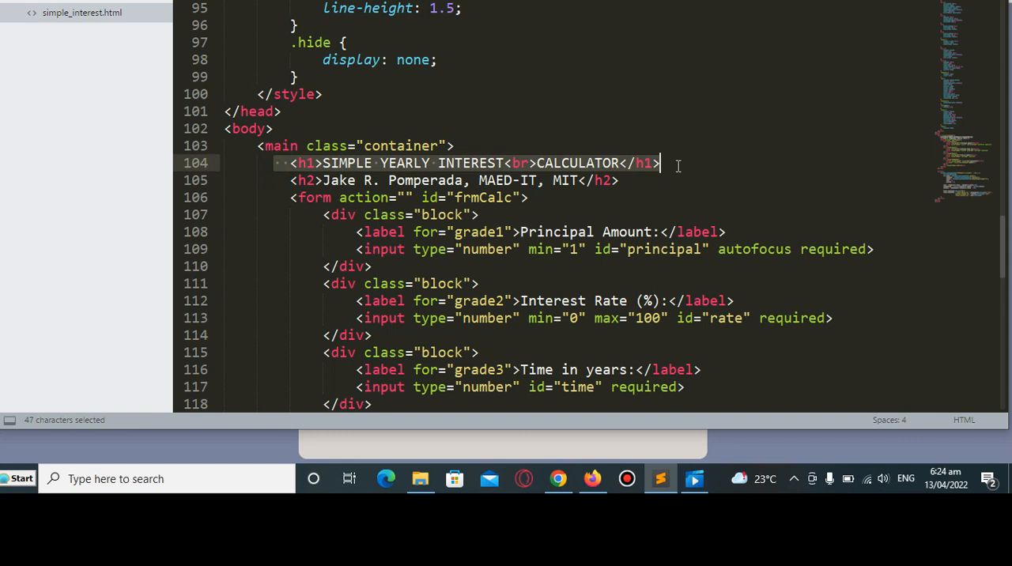
left_click(620, 180)
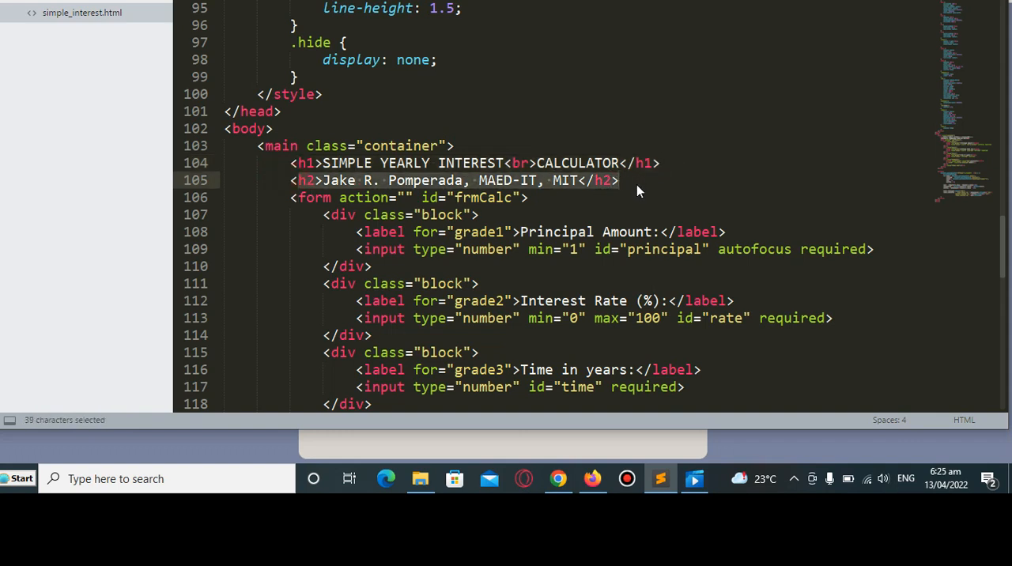
scroll("down", 3)
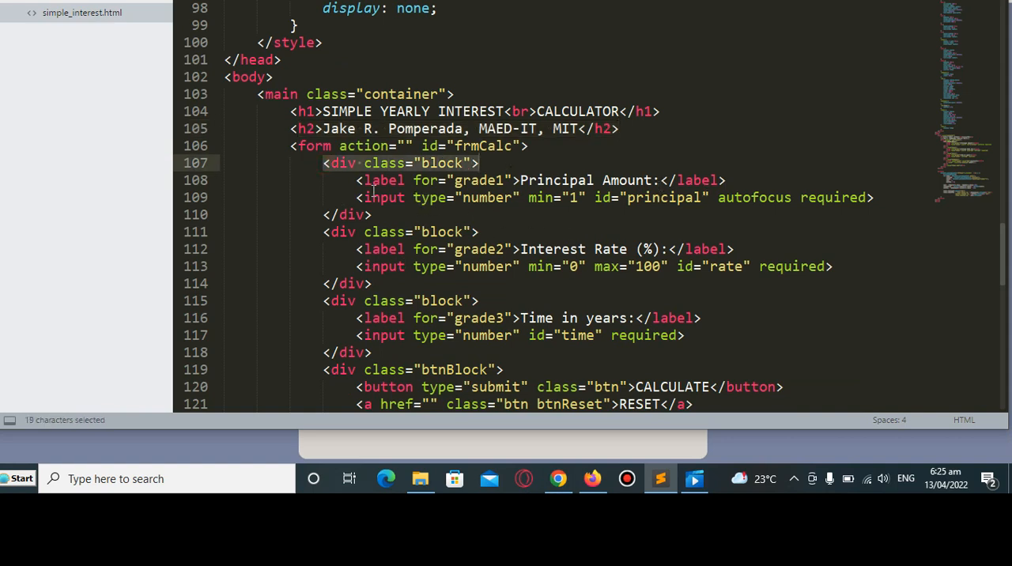
left_click(683, 198)
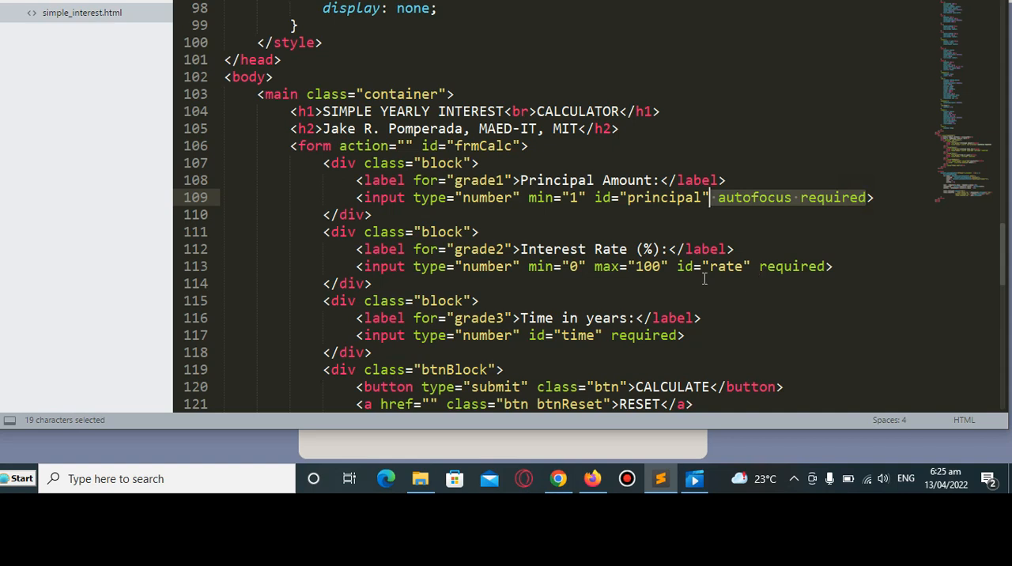
scroll("down", 3)
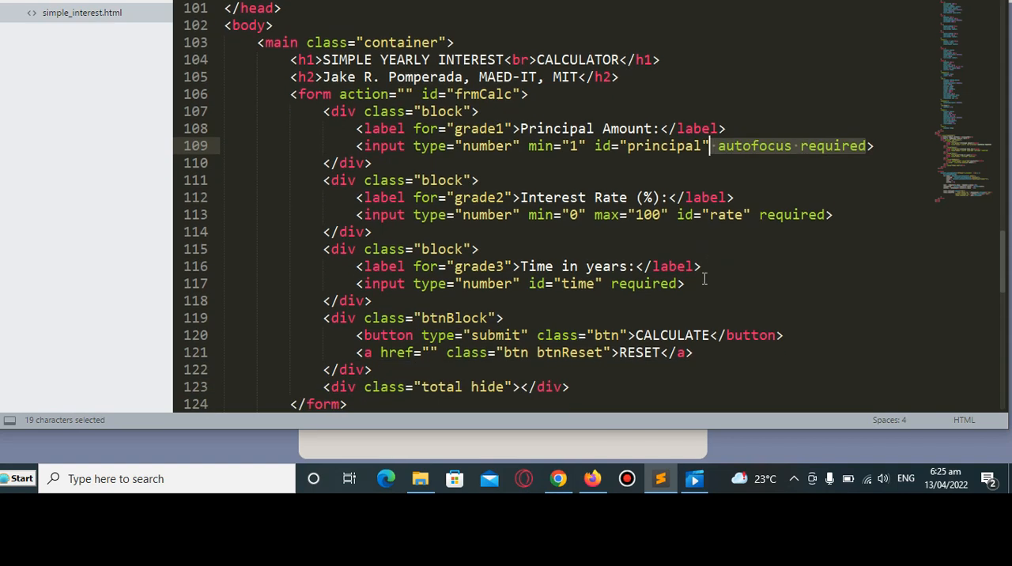
mouse_move(613, 297)
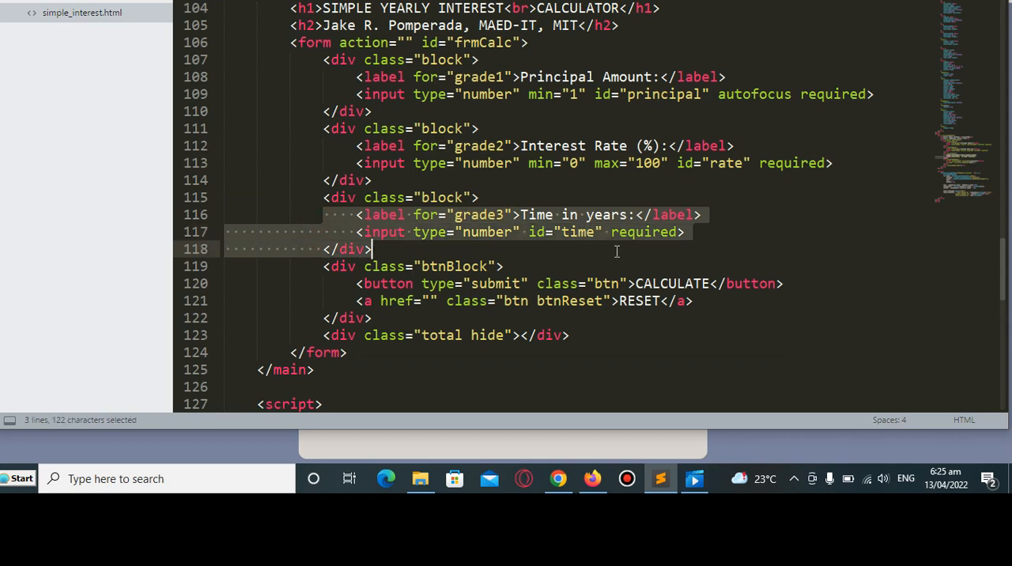
scroll("down", 3)
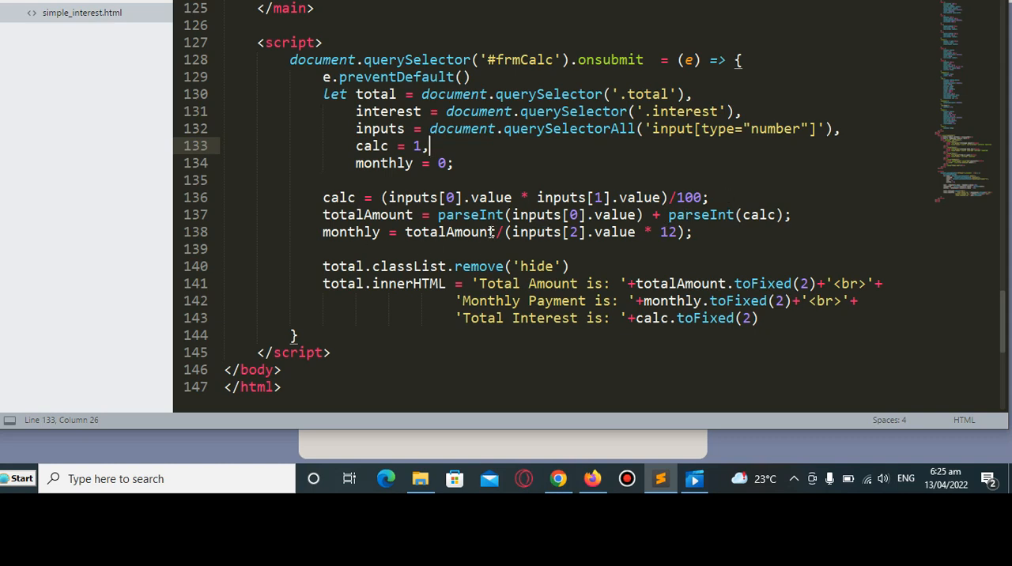
mouse_move(775, 225)
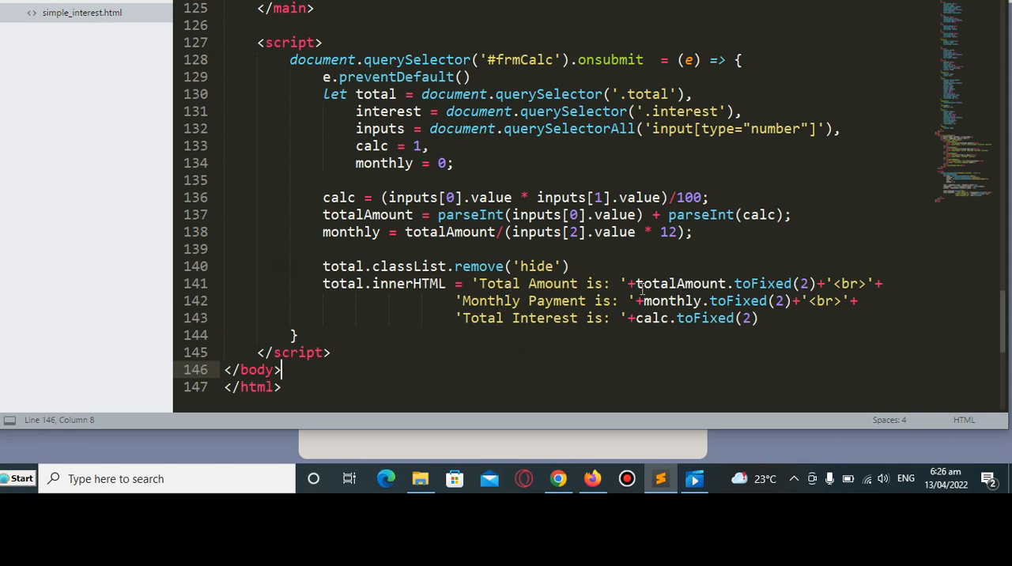
left_click_drag(323, 215, 471, 231)
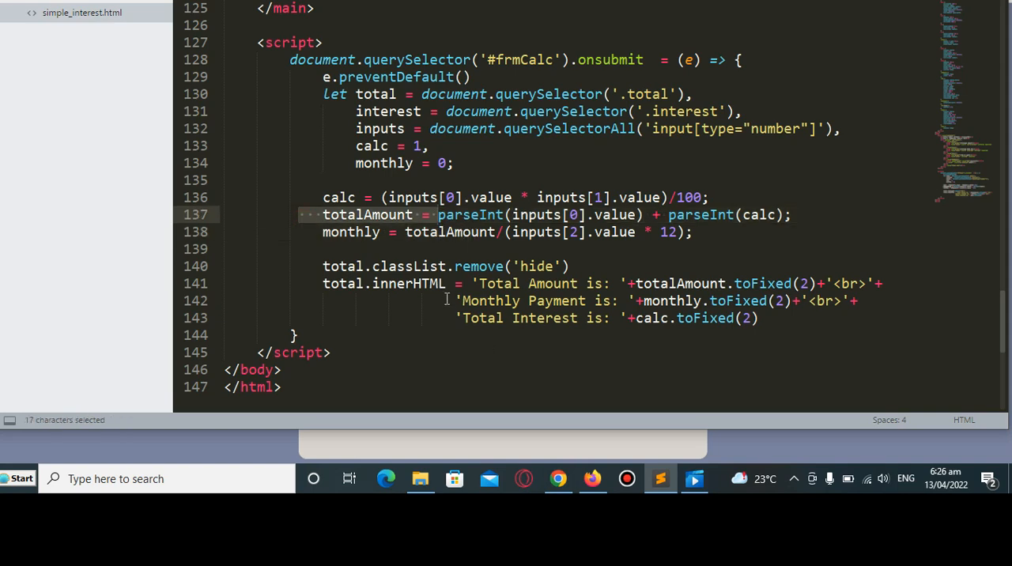
left_click(446, 301)
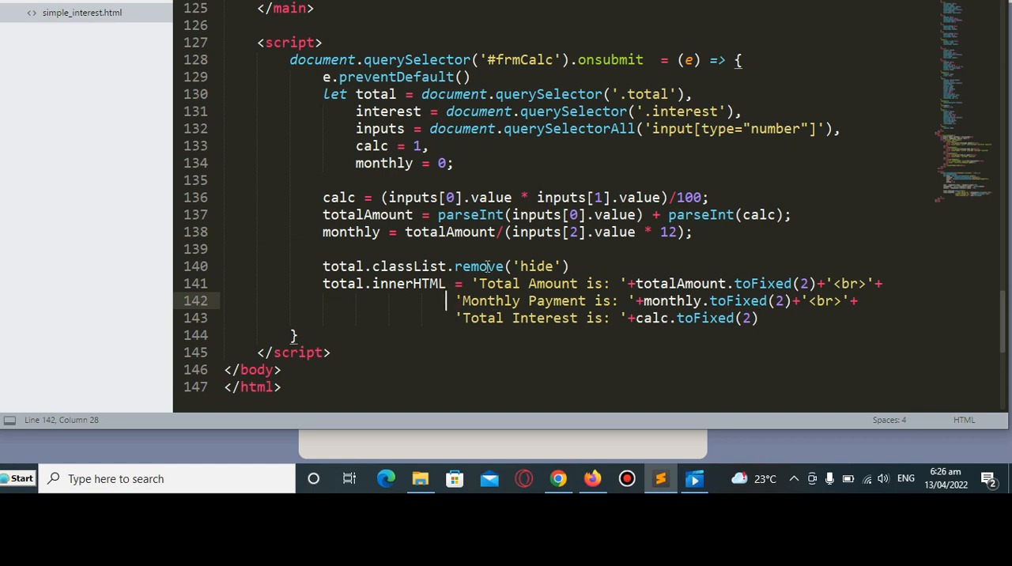
double_click(747, 301)
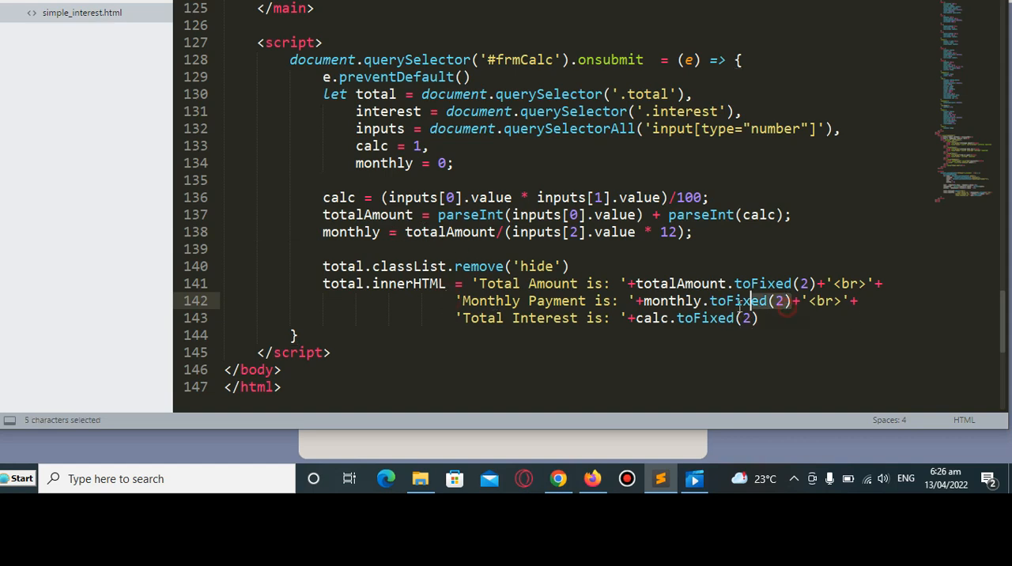
double_click(737, 300)
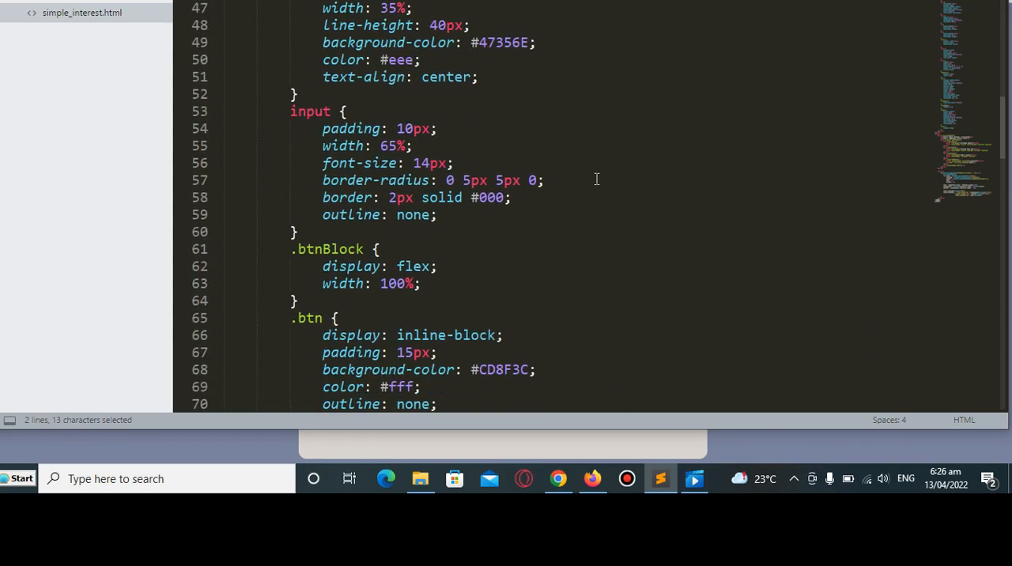
Scroll through the CSS and form markup, then bring the calculator page back up in the browser
scroll("down", 3)
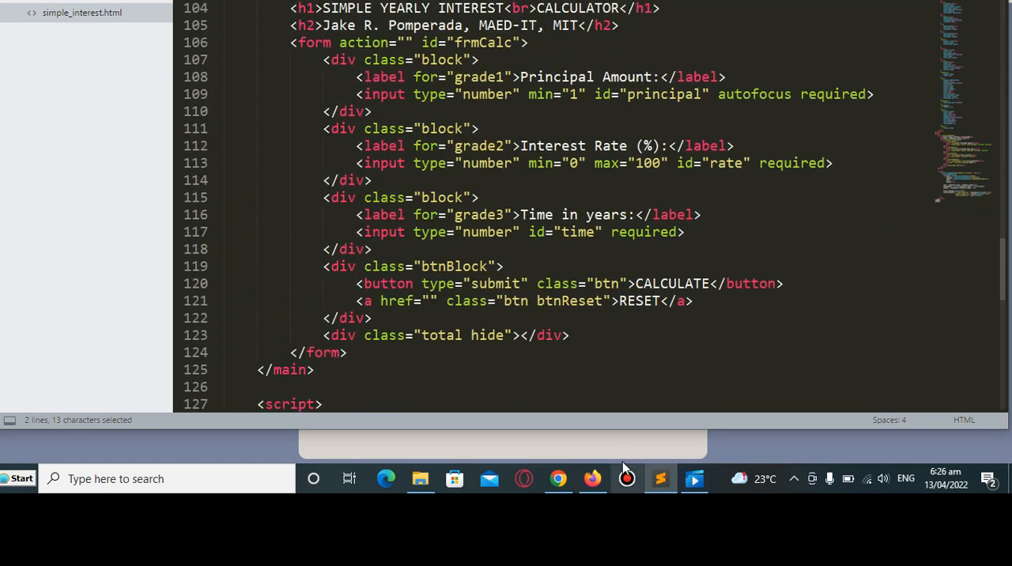
left_click(592, 477)
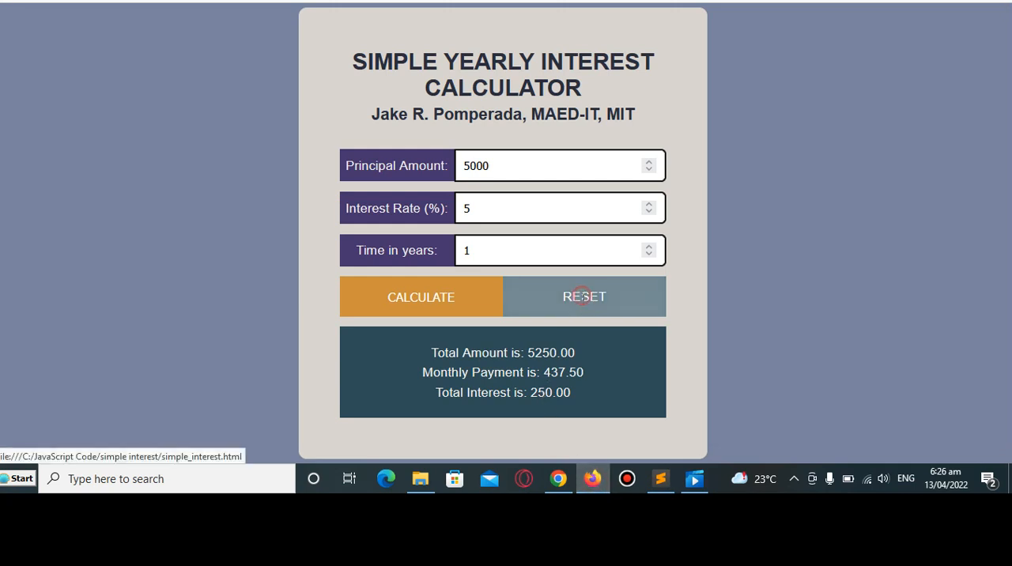
Reset and calculate 25500 at 20% over 5 years: 30600.00 total, 5100.00 interest, highlighting the interest line
left_click(584, 298)
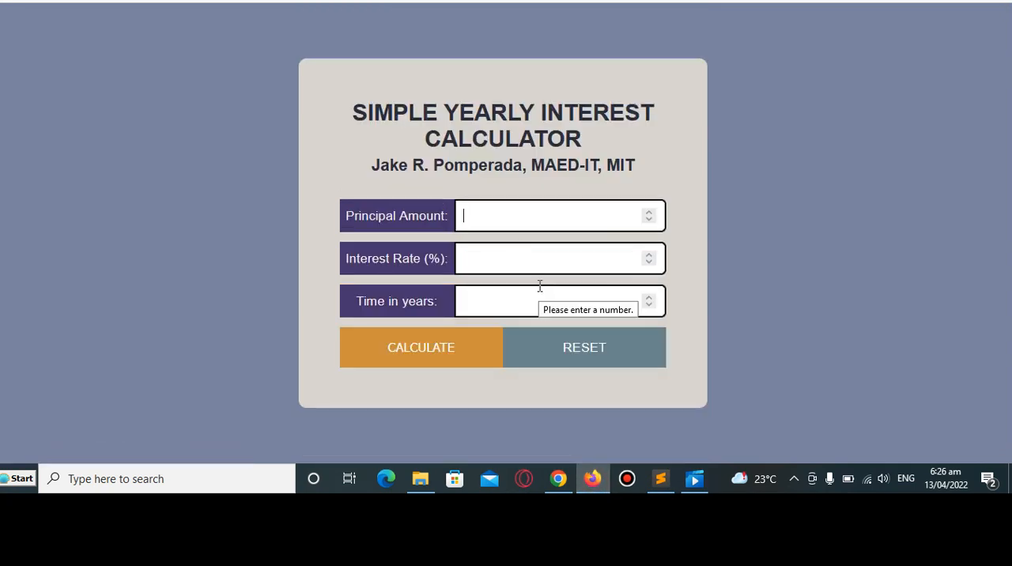
type("25")
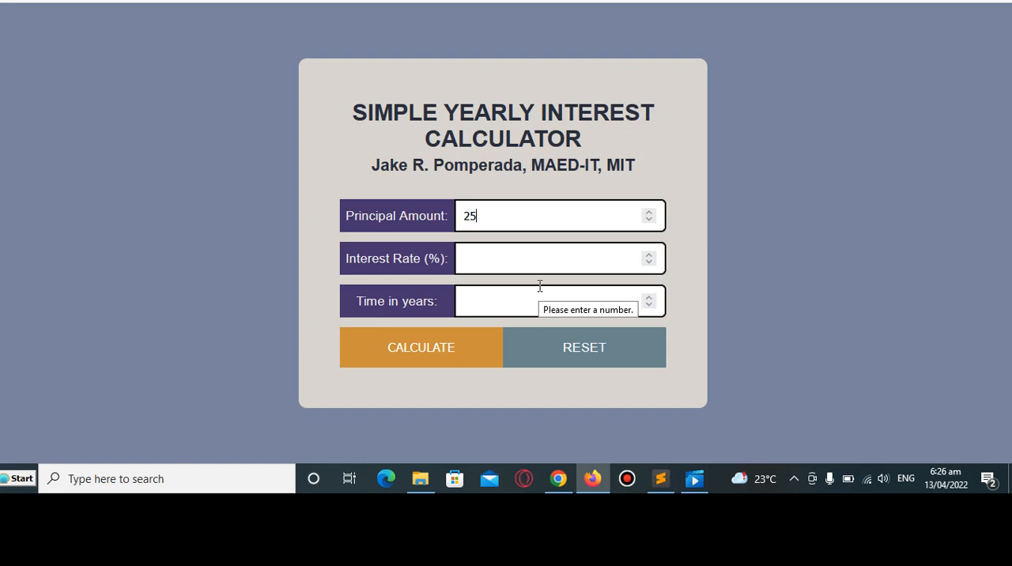
type("500")
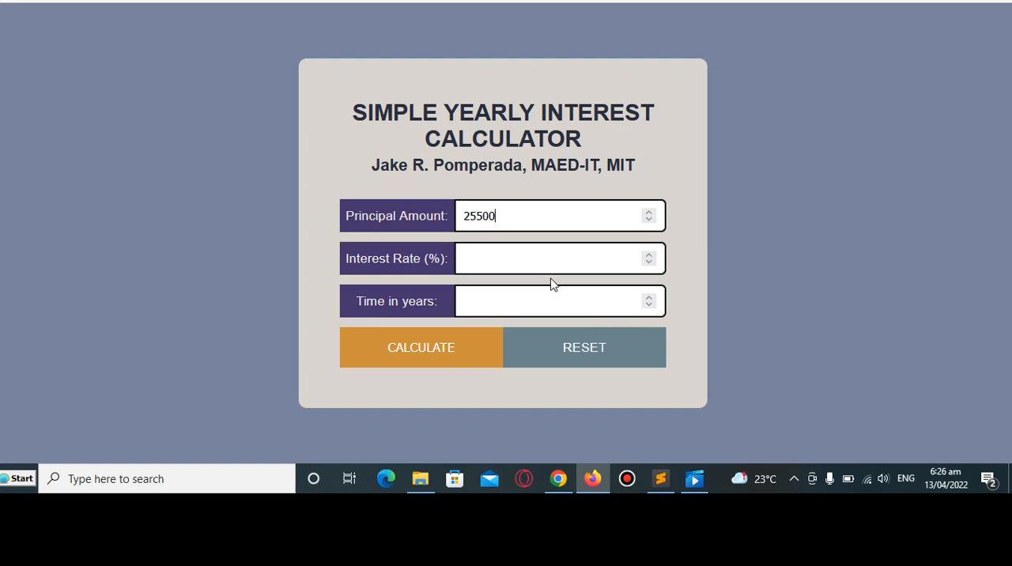
type("20")
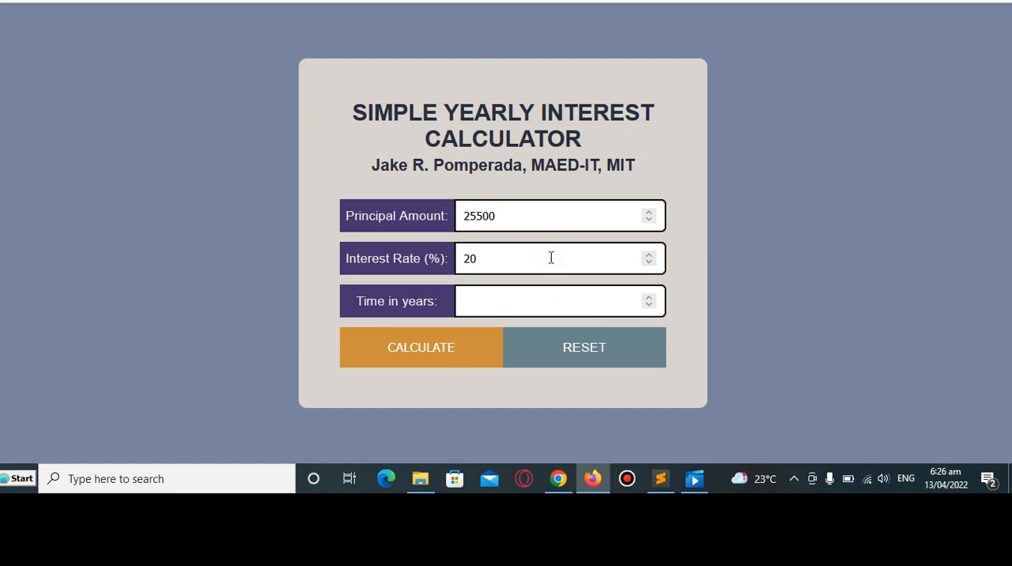
type("5")
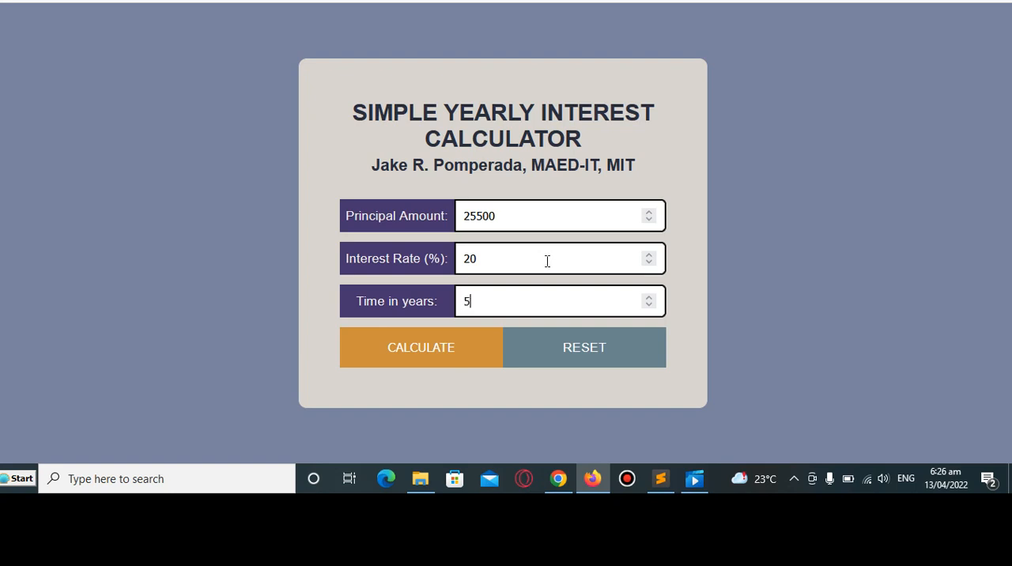
mouse_move(333, 256)
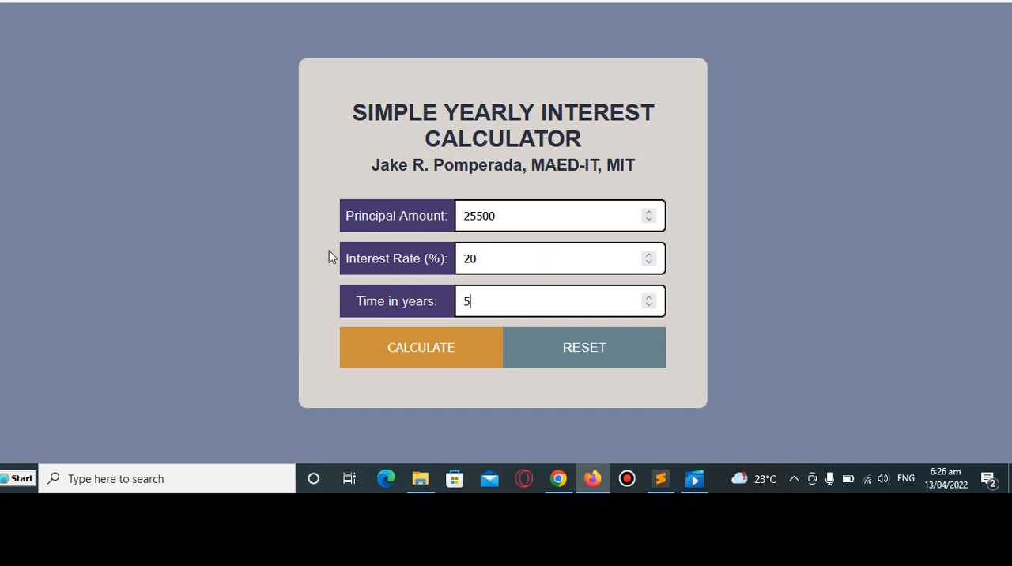
left_click(421, 348)
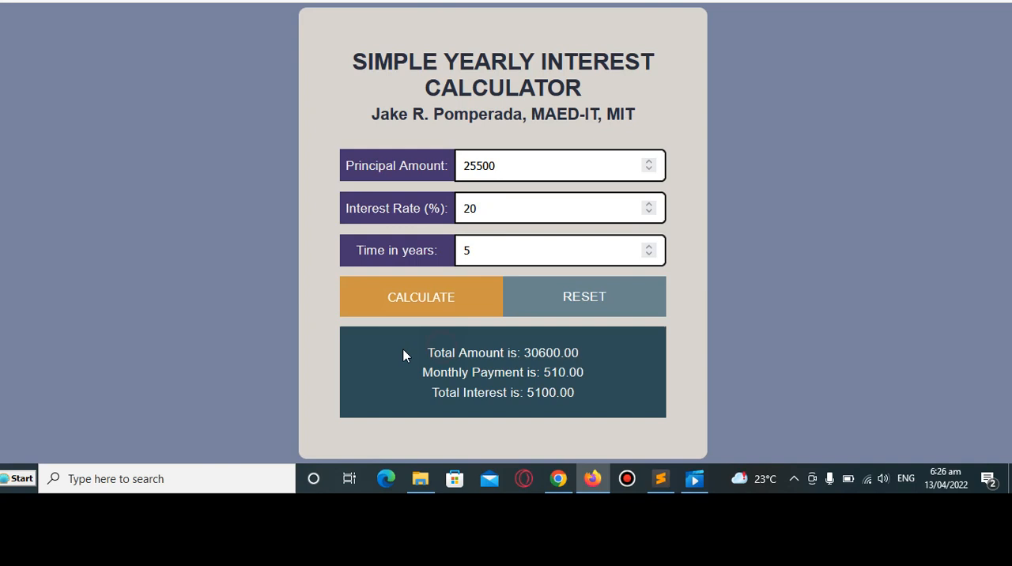
mouse_move(285, 354)
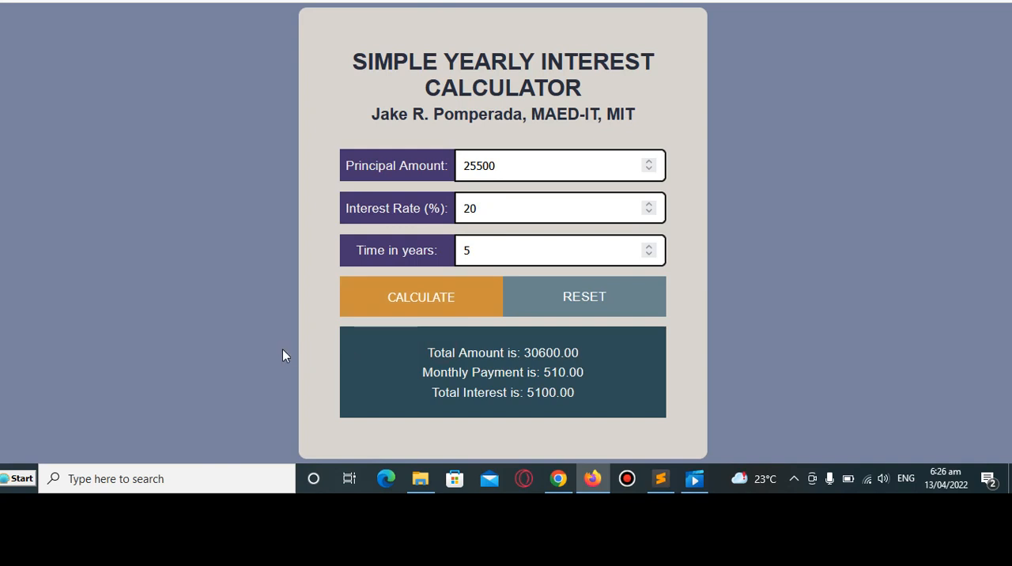
double_click(534, 352)
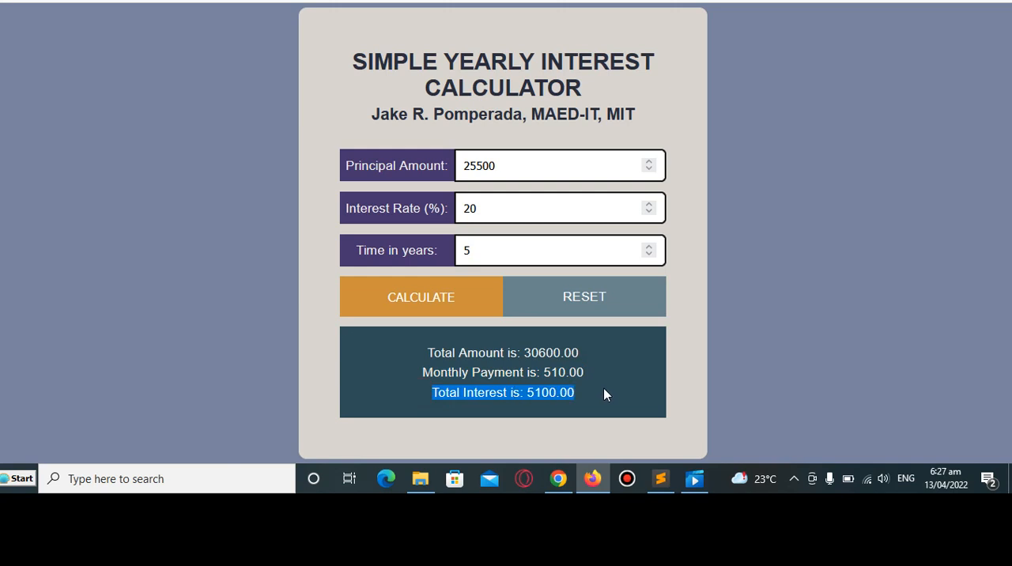
Reset and enter 3200 principal at 4% over 1 year for a 3328.00 total with 128.00 interest
left_click(583, 297)
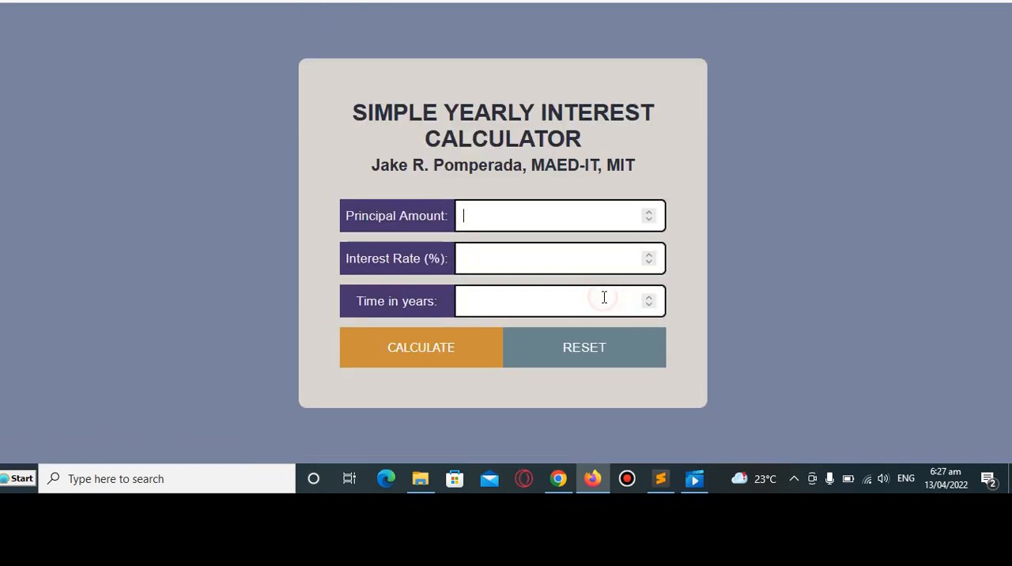
type("3")
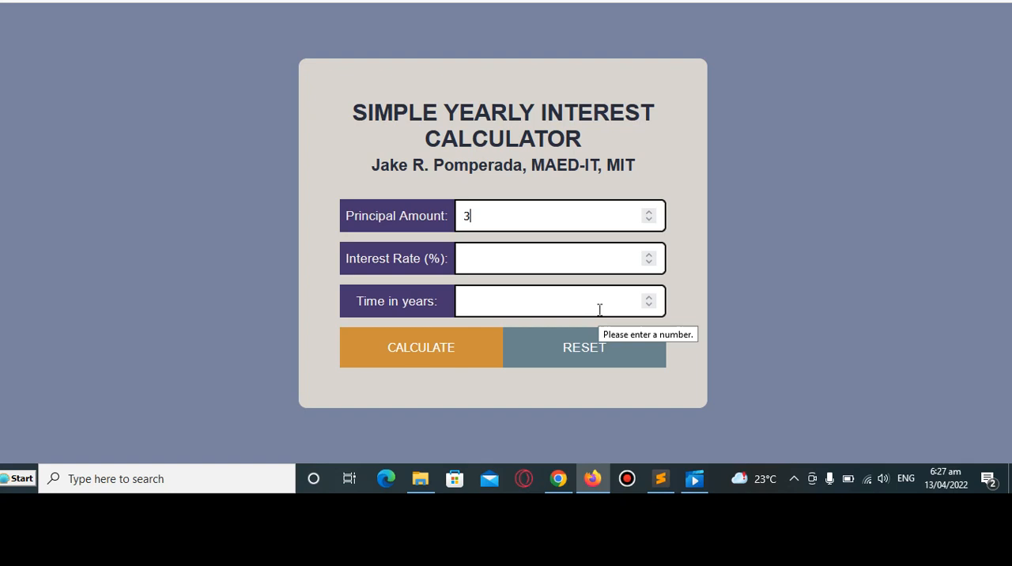
type("200")
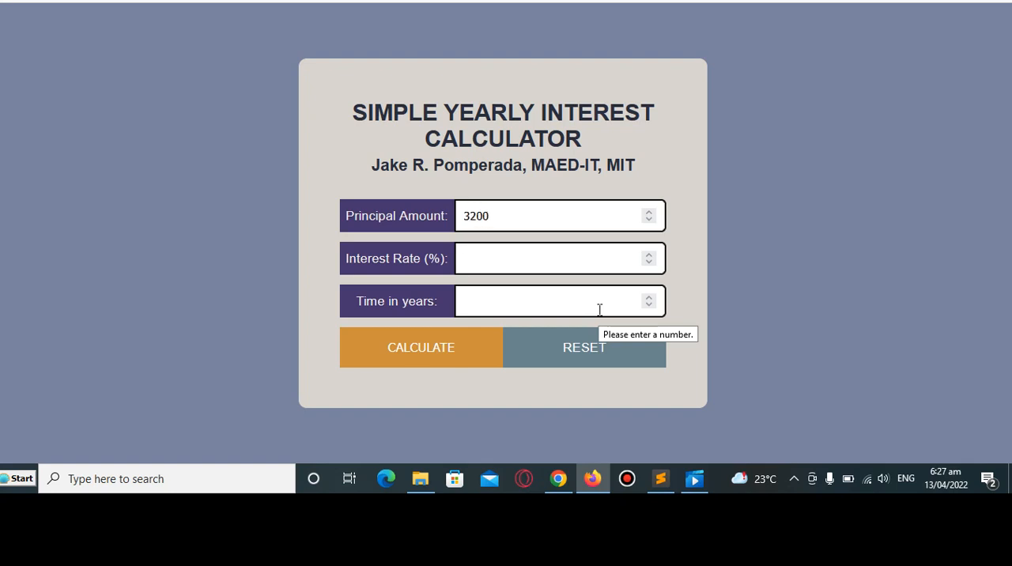
type("4")
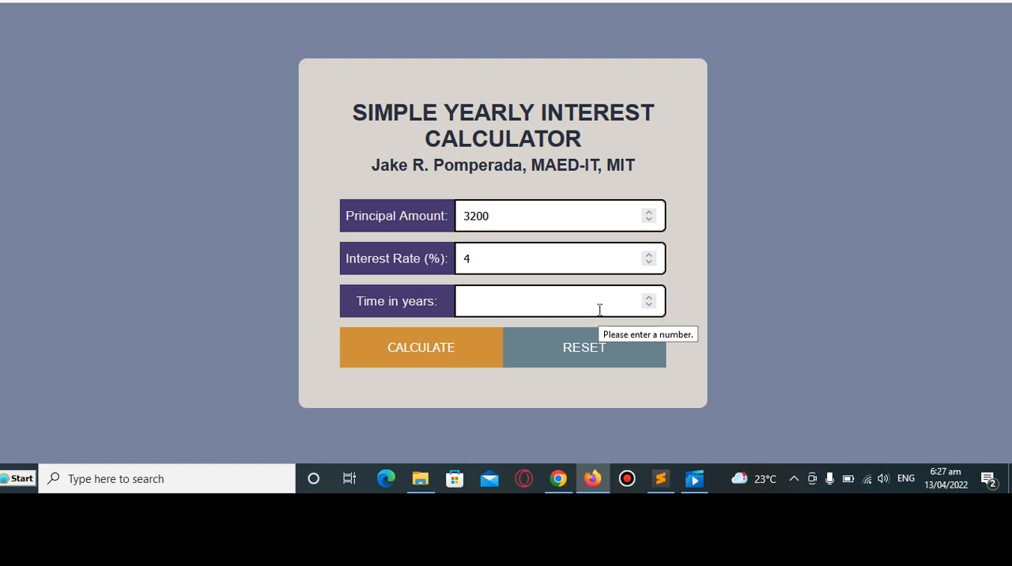
left_click(421, 348)
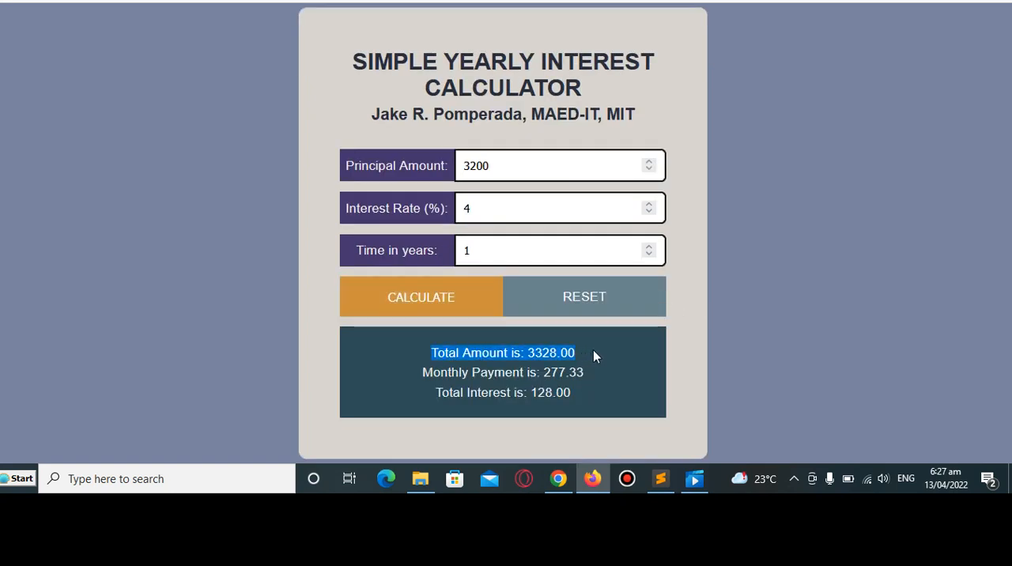
mouse_move(421, 385)
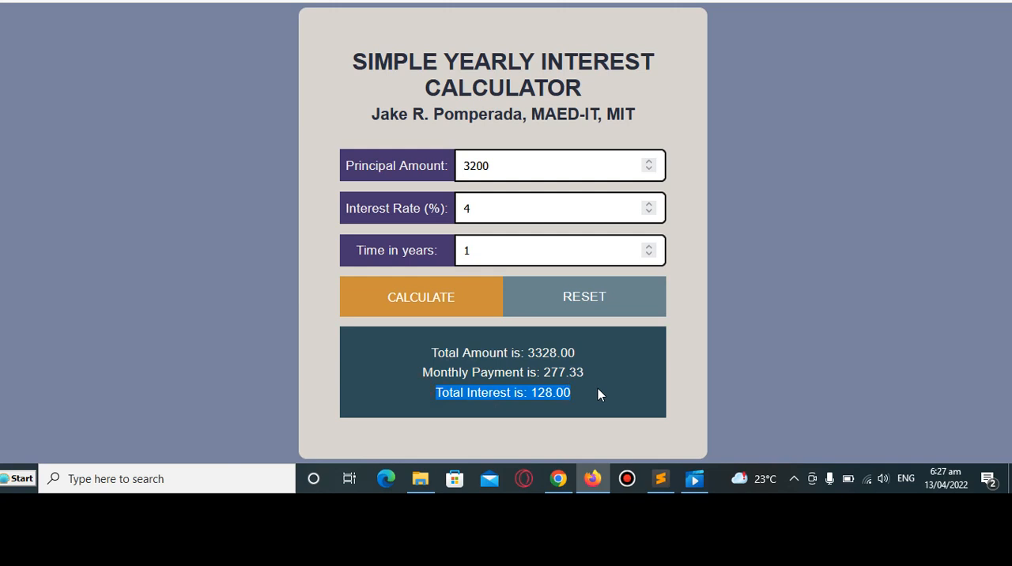
mouse_move(805, 310)
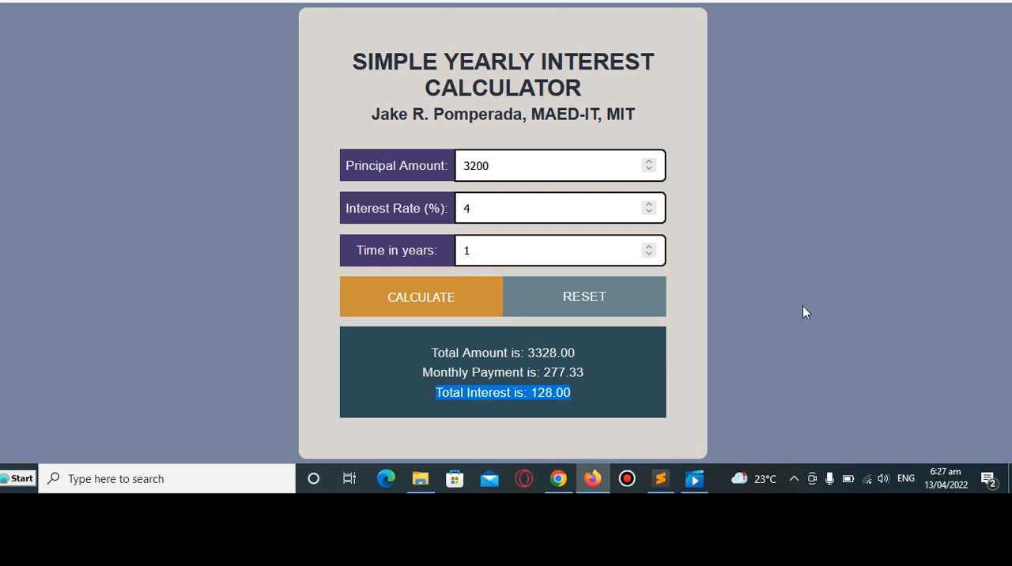